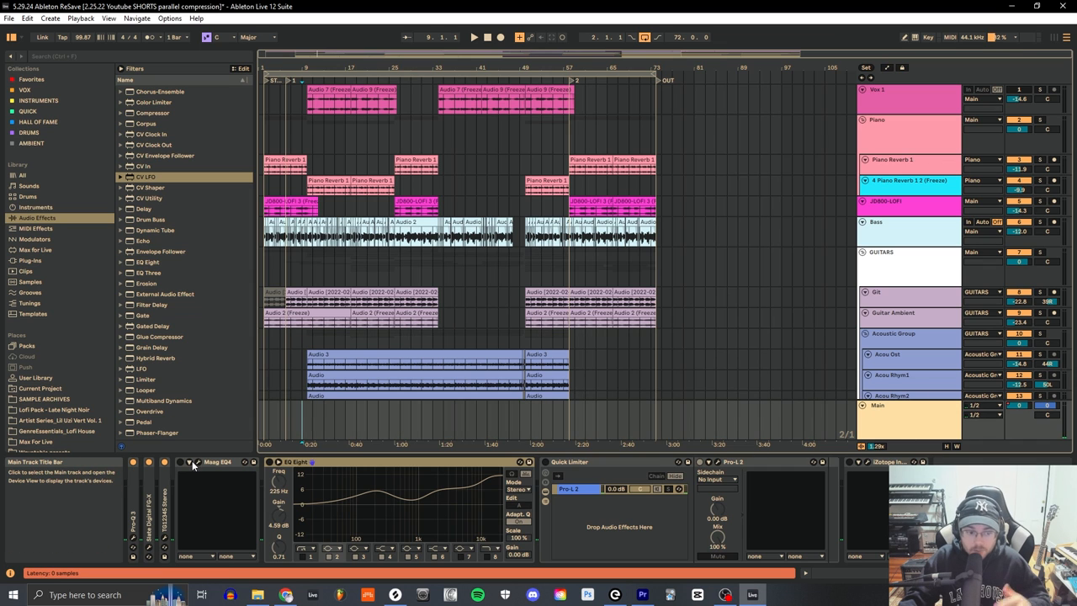
Step: Open the Maag EQ4 plugin window on the Main track to show its sub, air and gain controls
{"action": "left_click", "coordinate": [192, 461]}
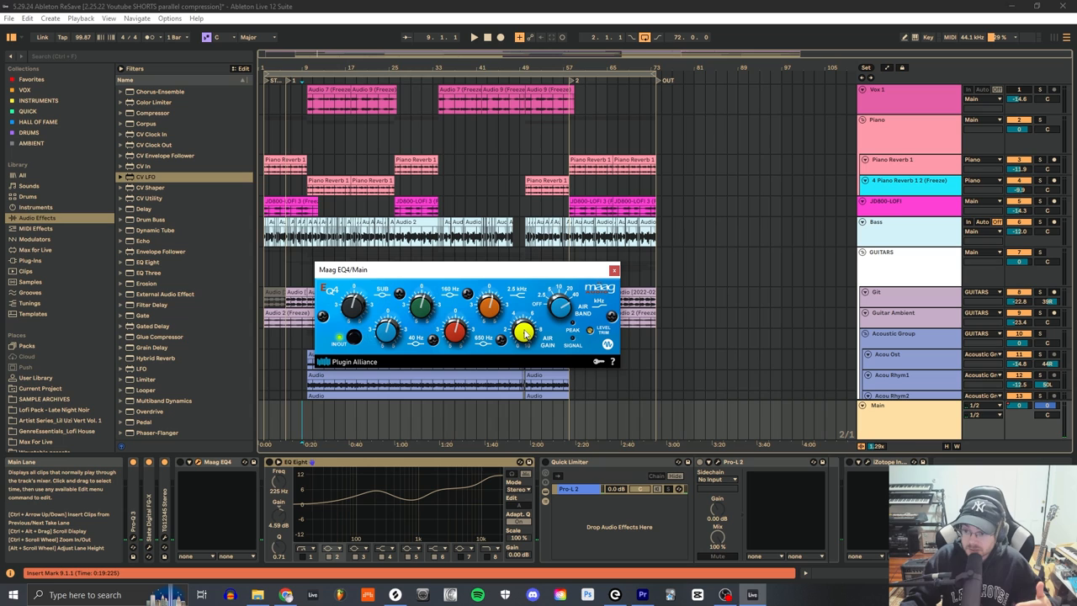
{"action": "mouse_move", "coordinate": [530, 348]}
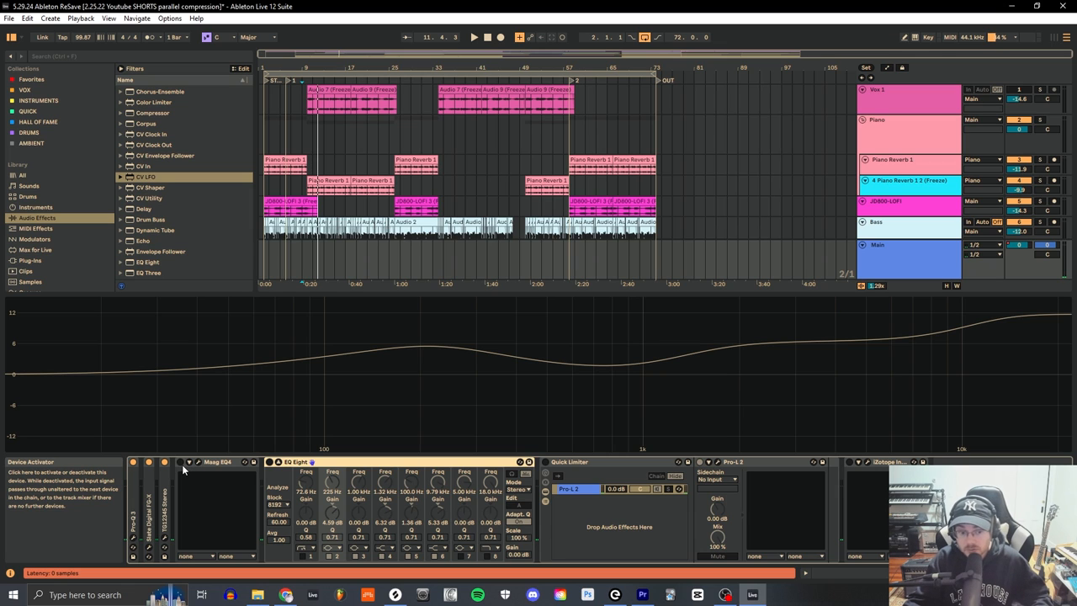
{"action": "left_click", "coordinate": [474, 36]}
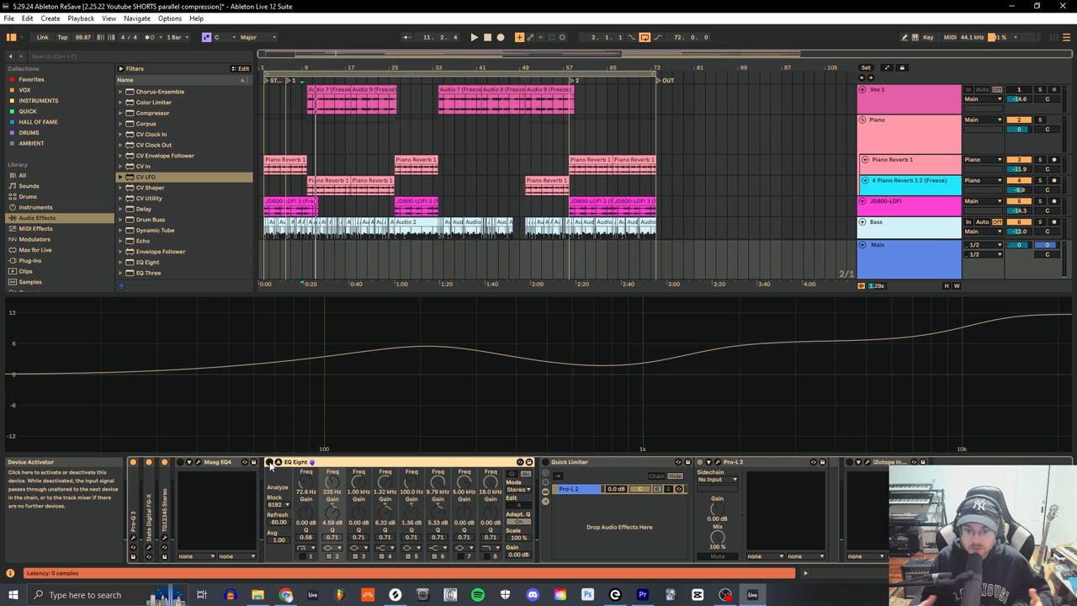
{"action": "mouse_move", "coordinate": [278, 463]}
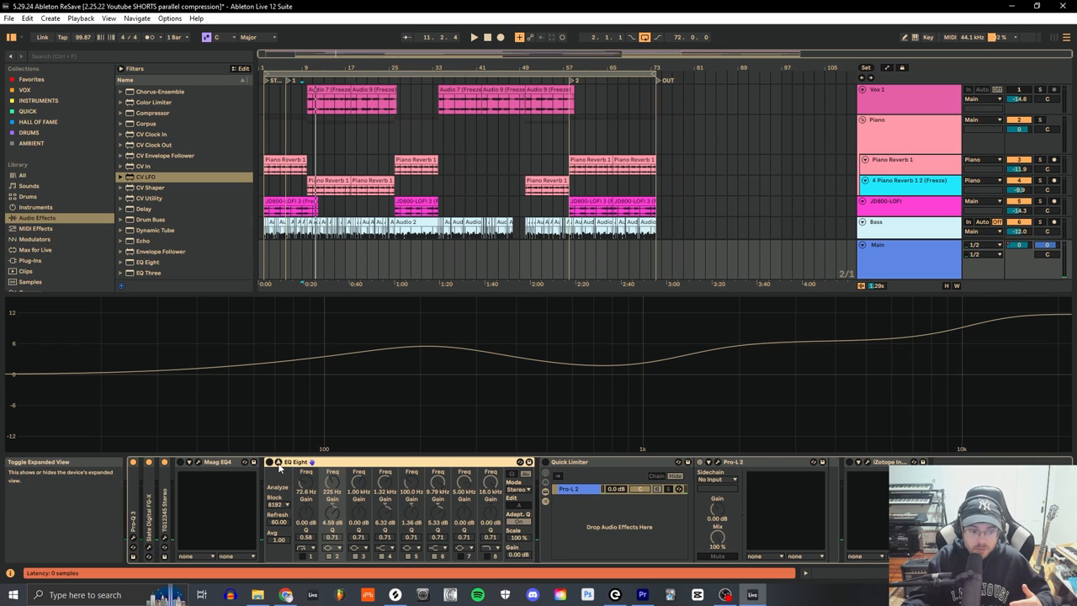